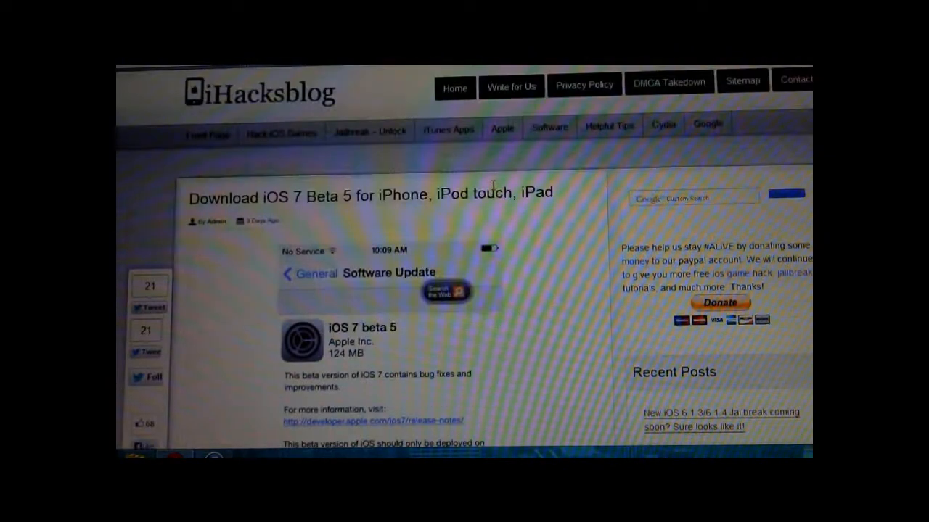
- Scroll down the iOS 7 Beta 5 article to the per-device download links
scroll(down, 3)
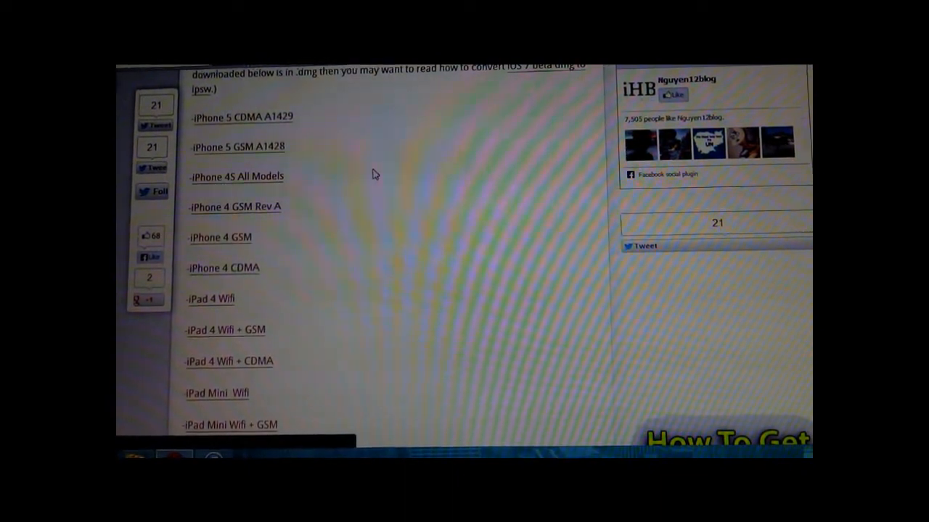
scroll(down, 3)
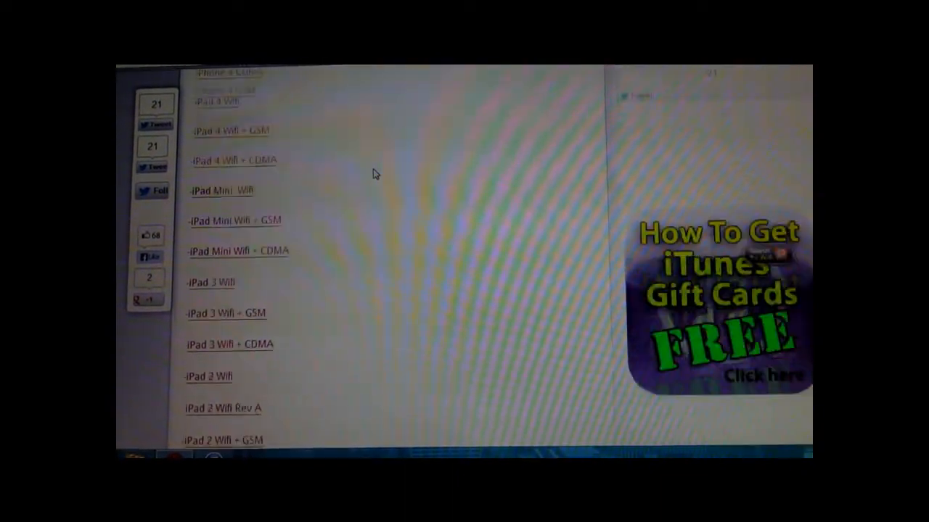
scroll(down, 3)
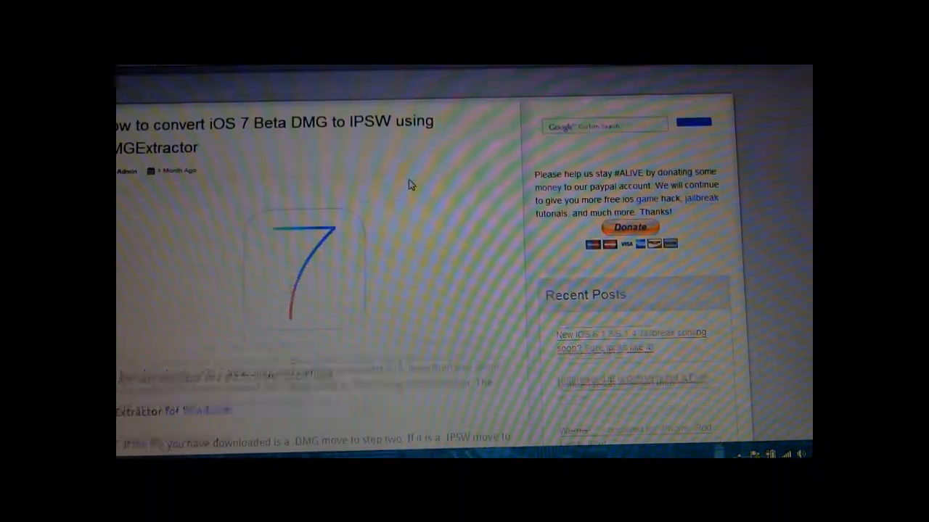
- Go to the DMG Extractor download page and scroll to the free edition comparison
scroll(down, 3)
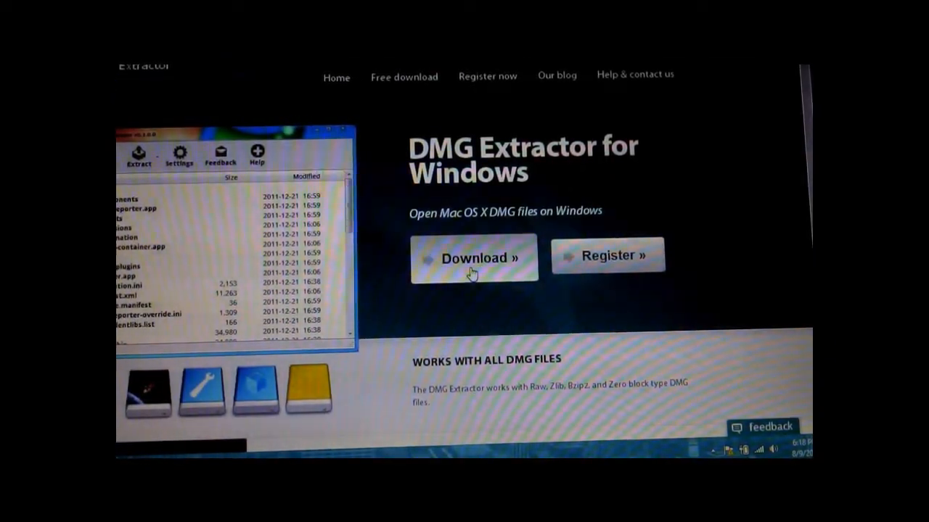
click(473, 257)
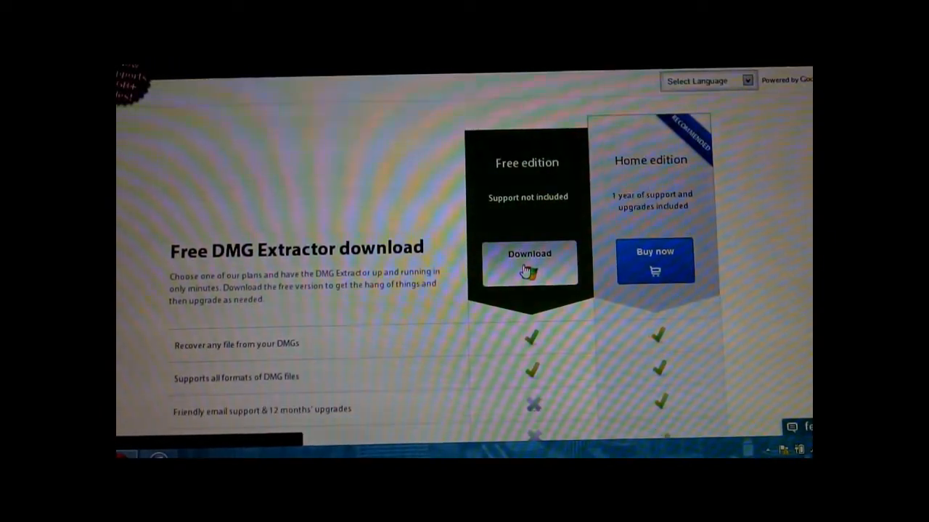
scroll(down, 3)
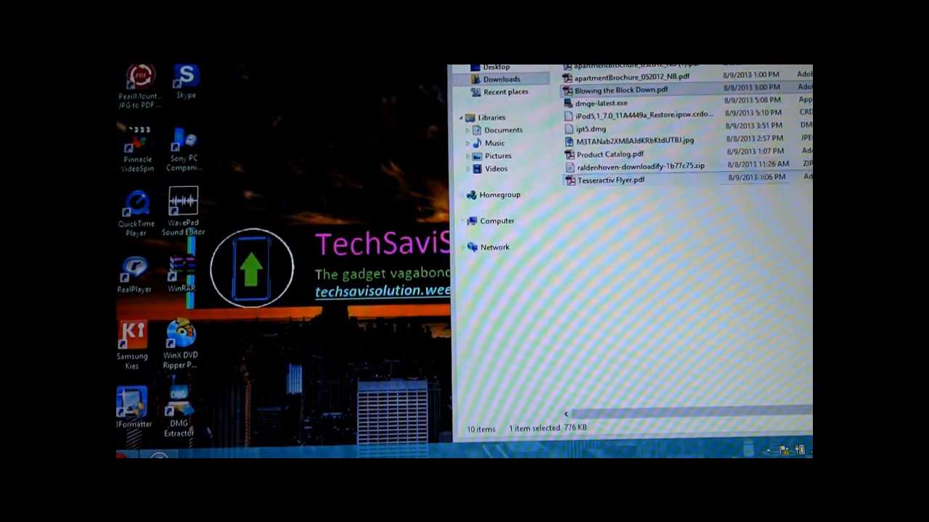
- Install DMG Extractor via custom installation, accepting the license and skipping MyFreeGames toolbar extras
click(602, 154)
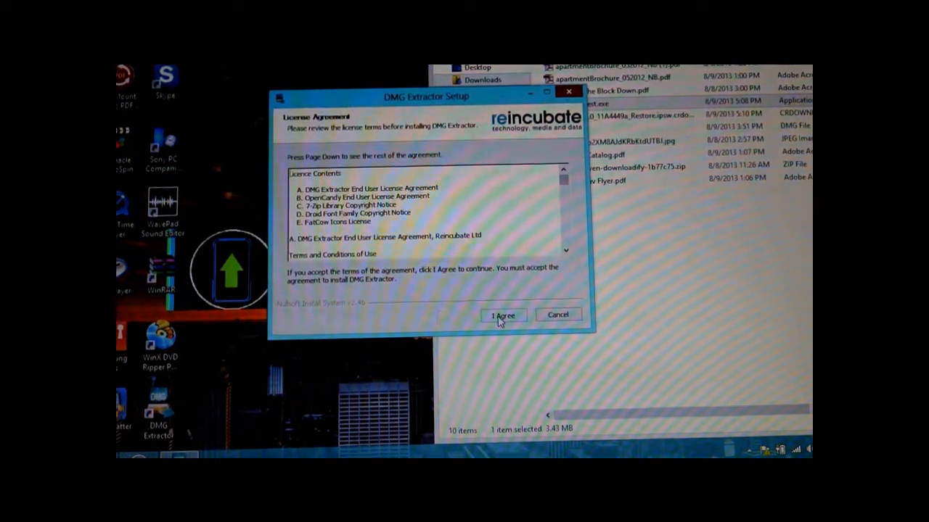
click(503, 315)
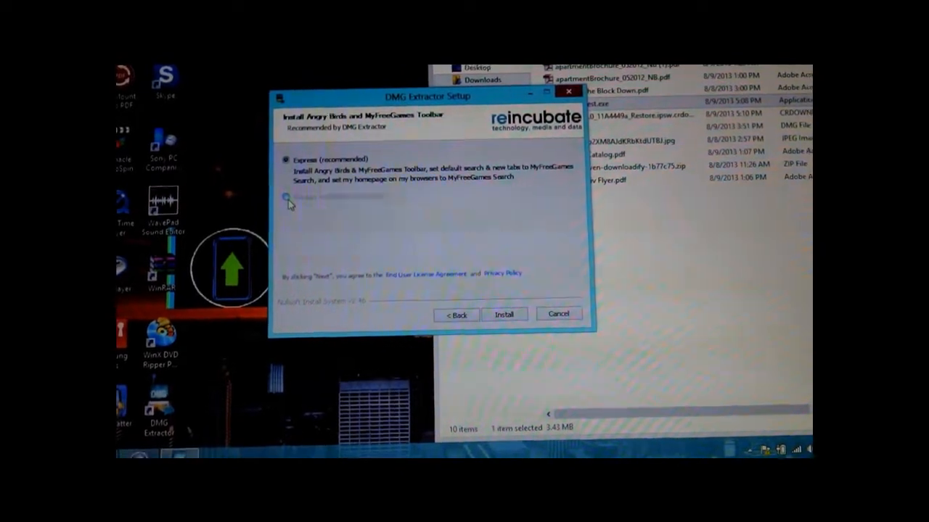
click(287, 197)
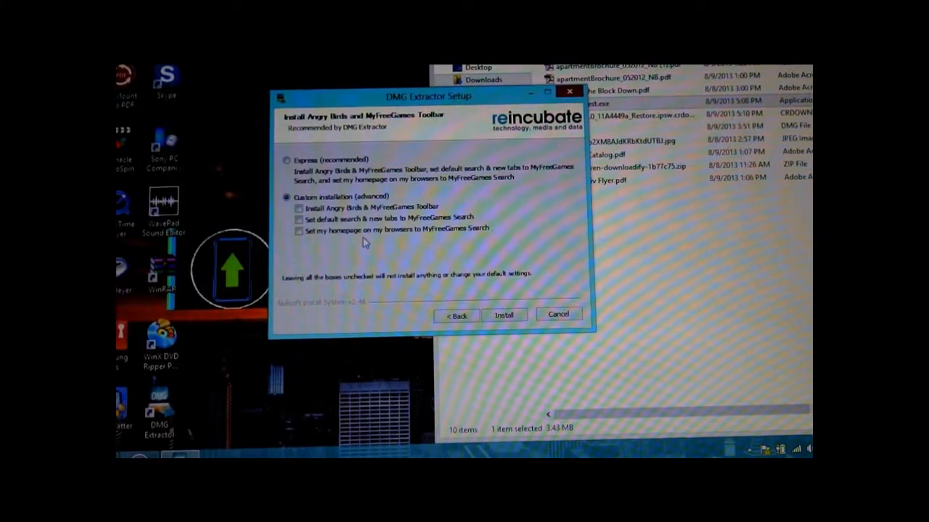
mouse_move(412, 245)
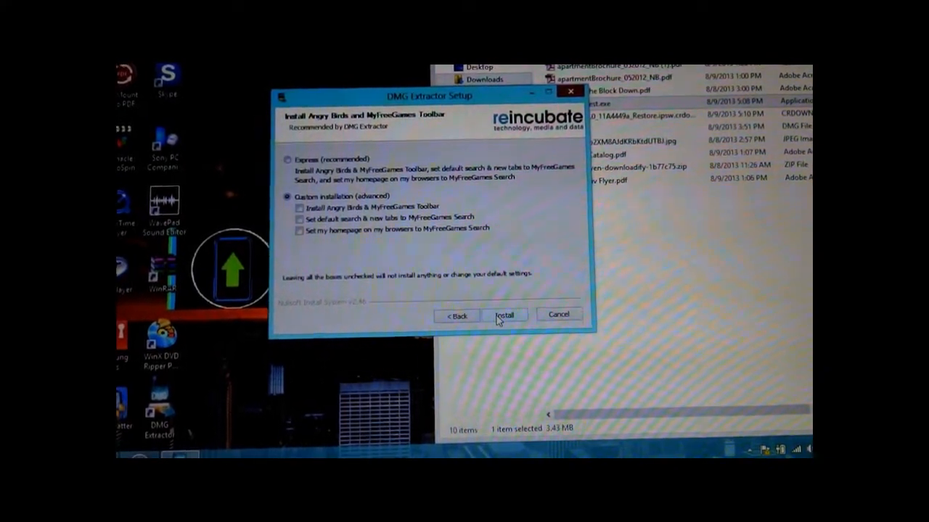
click(505, 315)
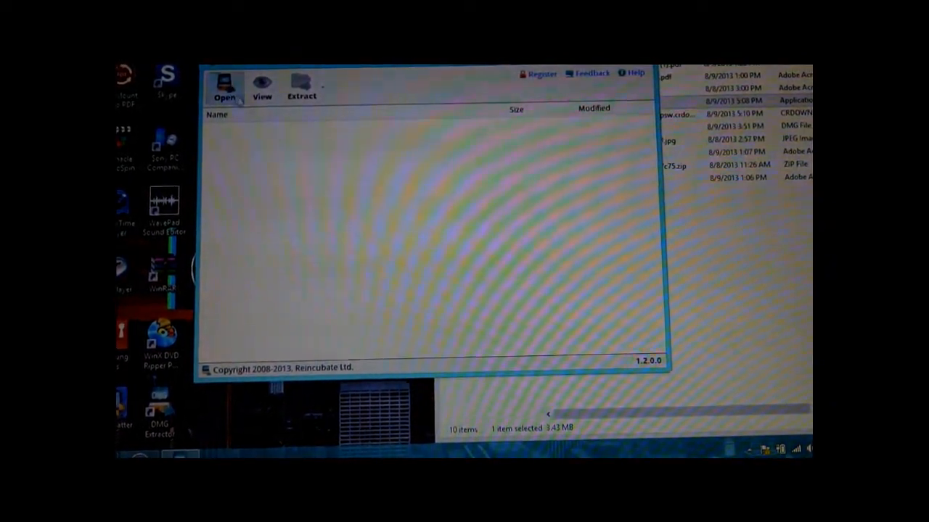
- Open ipt5.dmg and extract all files to C:\Users\TEMP\Downloads\
click(225, 84)
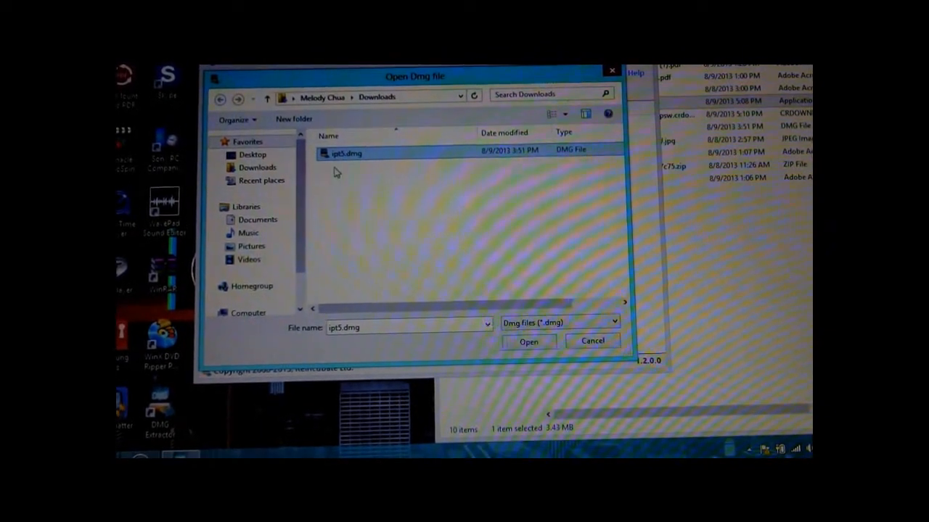
mouse_move(349, 155)
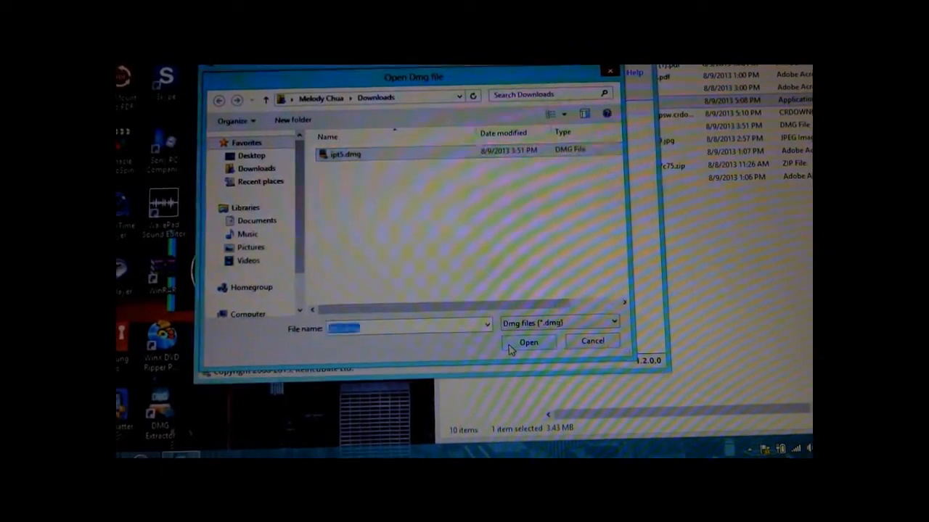
click(529, 342)
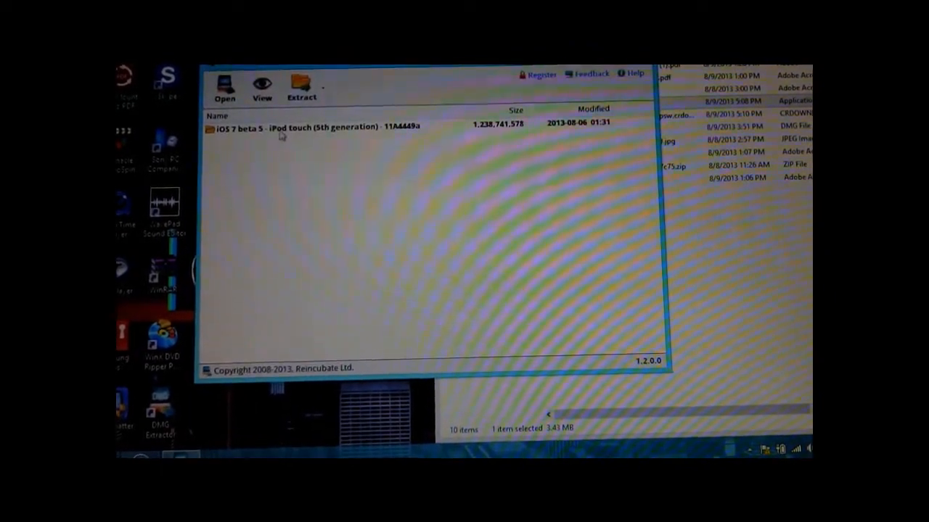
click(300, 87)
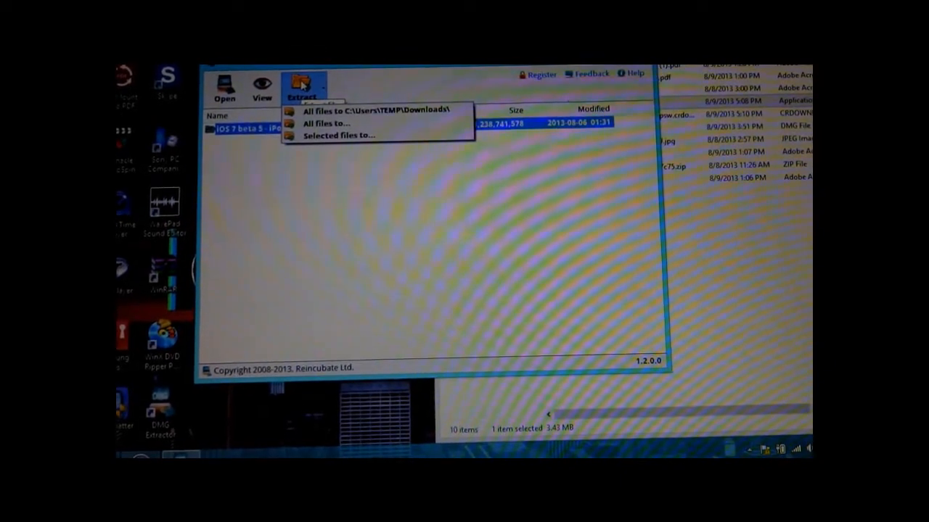
mouse_move(370, 110)
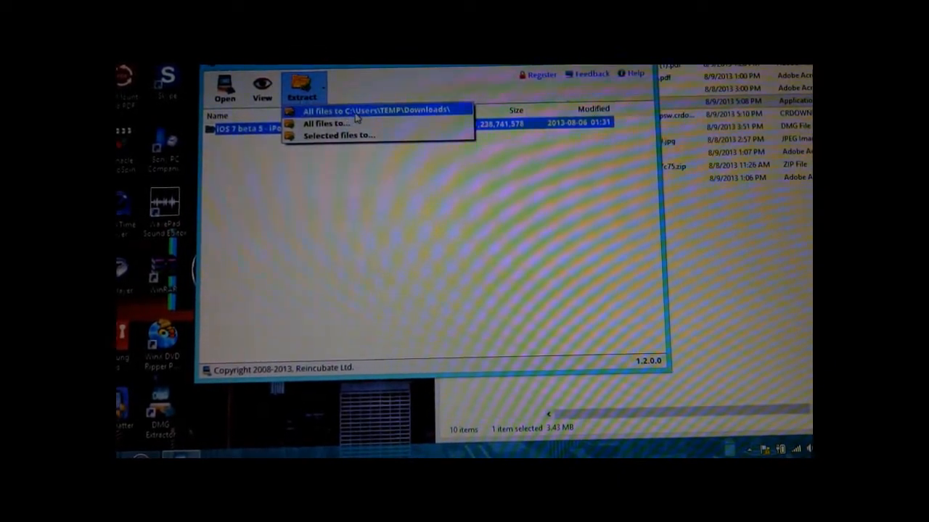
mouse_move(356, 138)
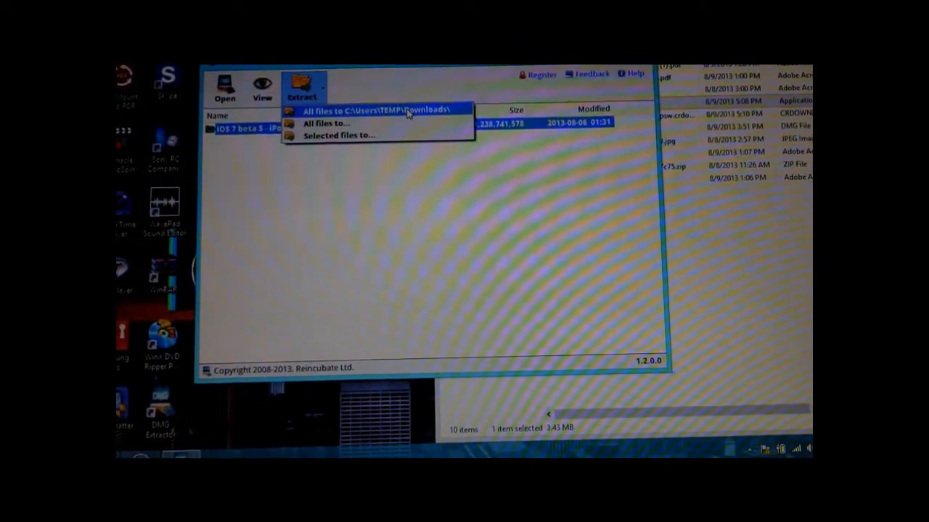
click(377, 110)
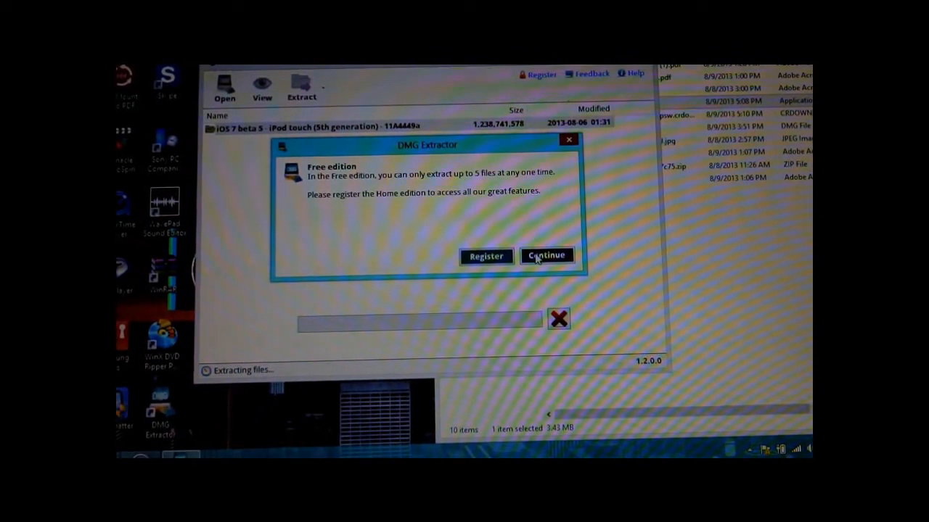
- Continue past the free-edition notice so extraction proceeds
click(546, 256)
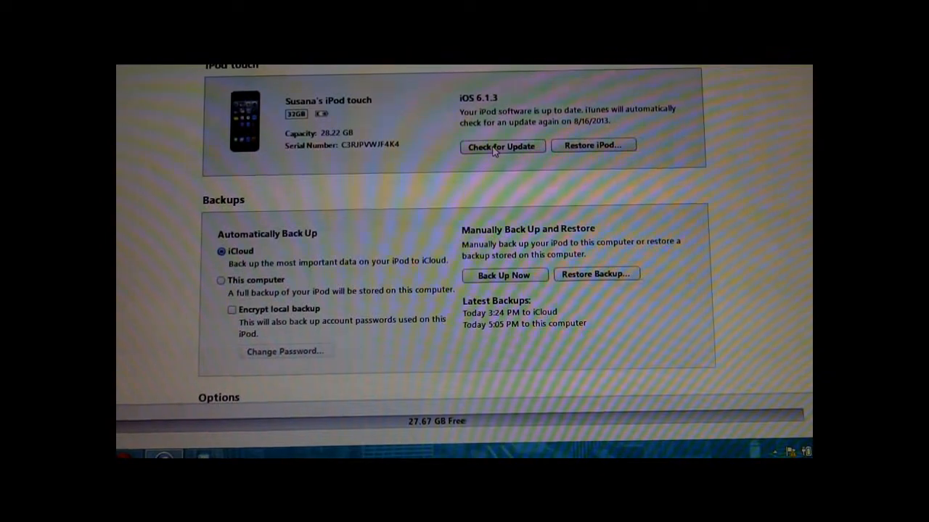
- Choose iPod5,1_7.0_11A4449a_Restore.ipsw from the iOS 7 beta 5 folder for the update
click(502, 146)
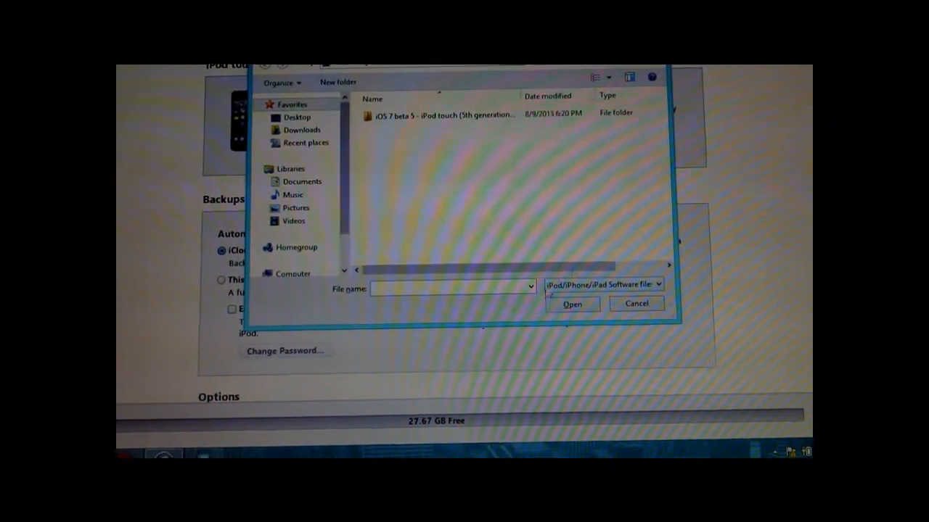
click(439, 114)
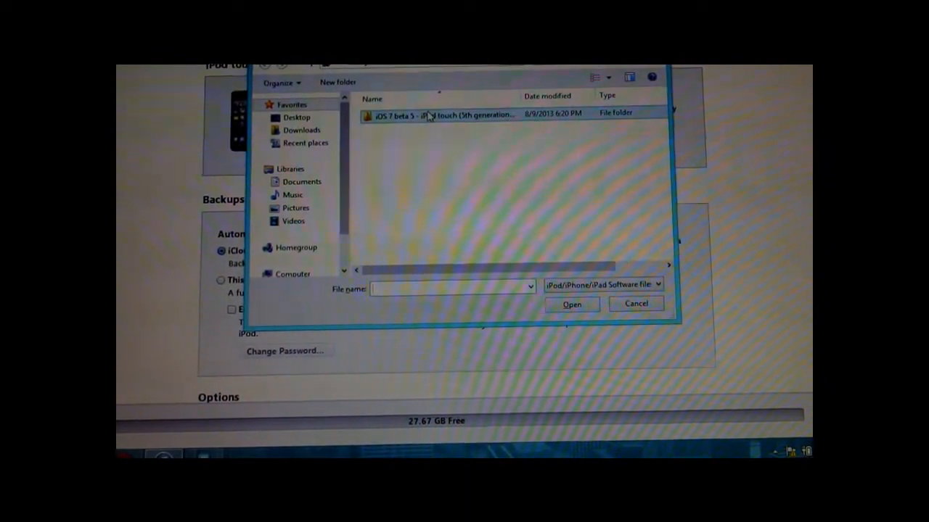
mouse_move(410, 116)
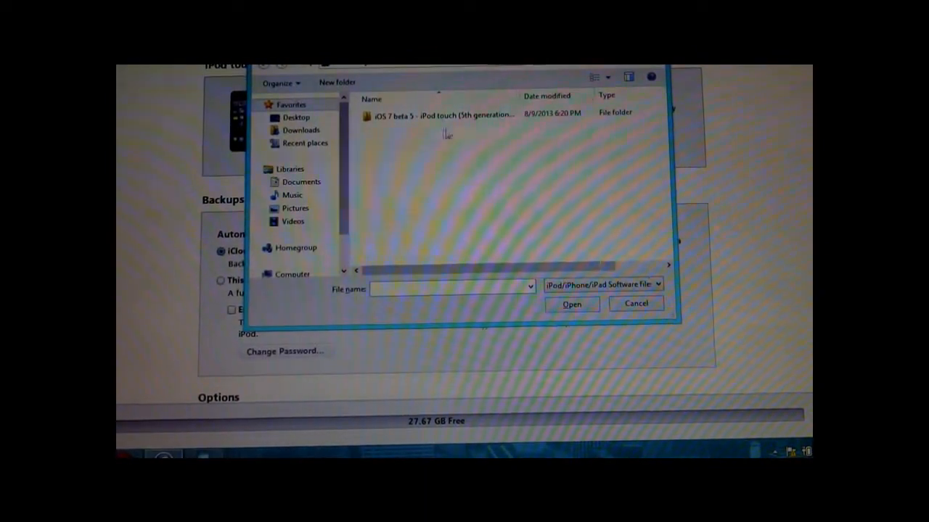
double_click(435, 113)
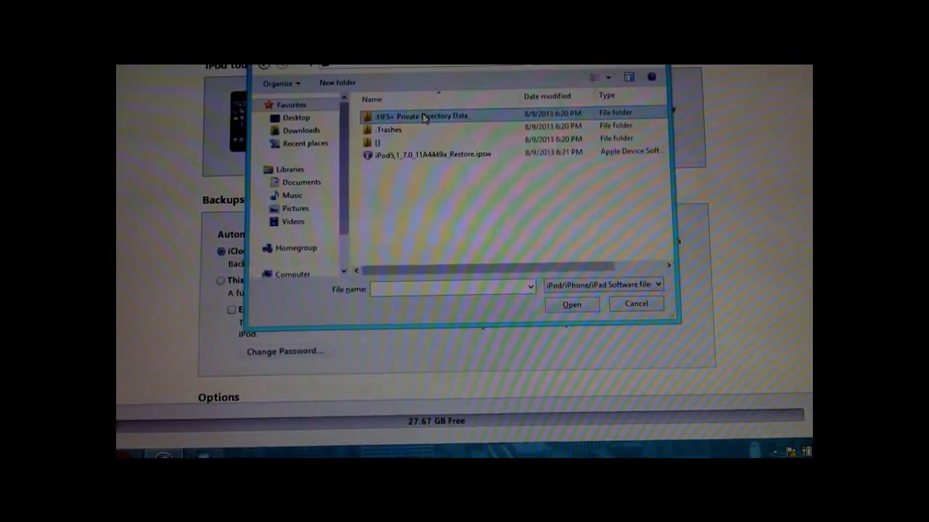
click(428, 154)
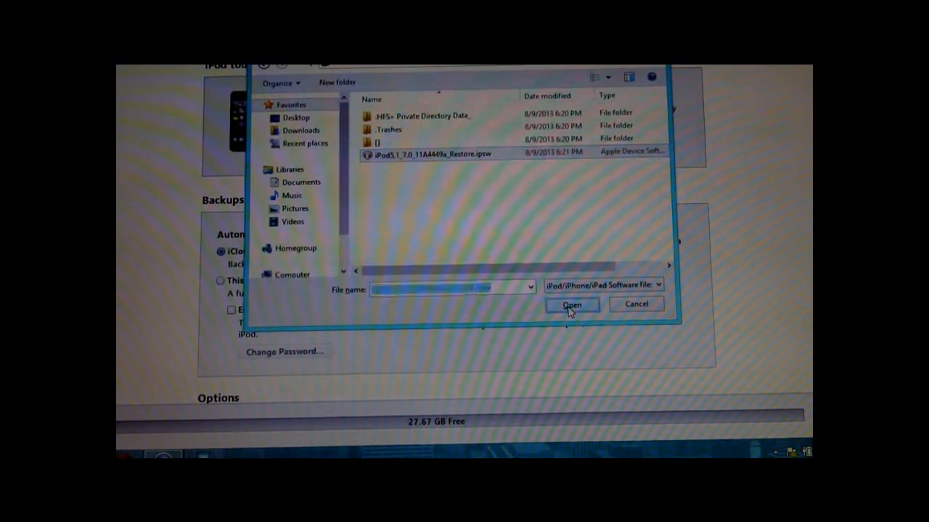
click(571, 304)
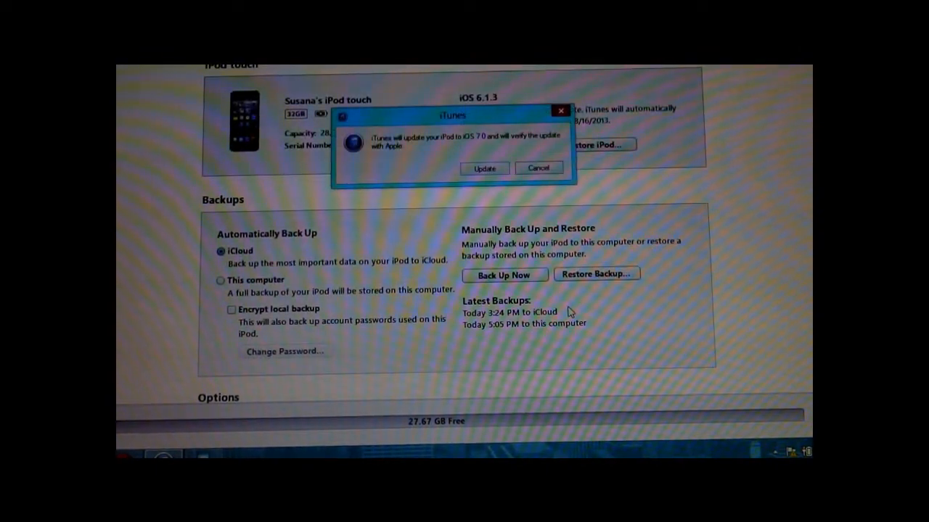
mouse_move(422, 149)
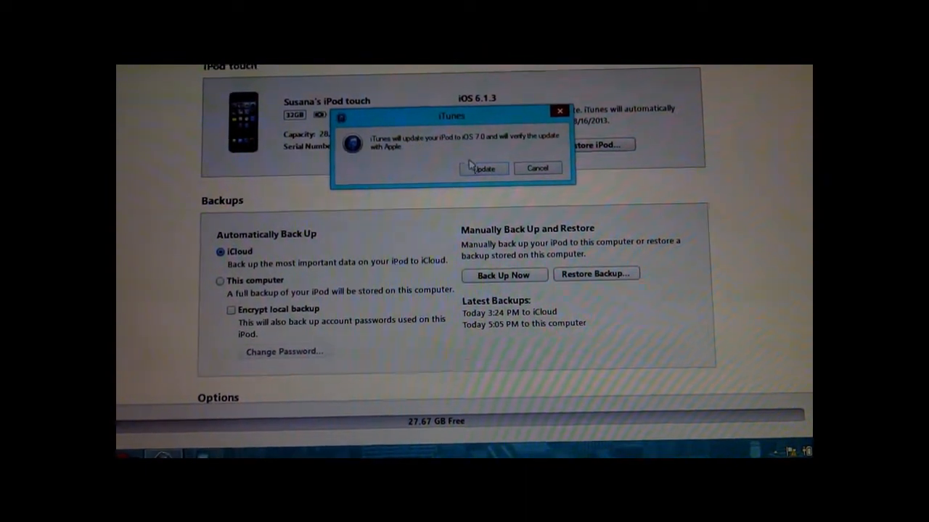
- Confirm the iOS 7.0 update and dismiss the update-complete message
click(483, 168)
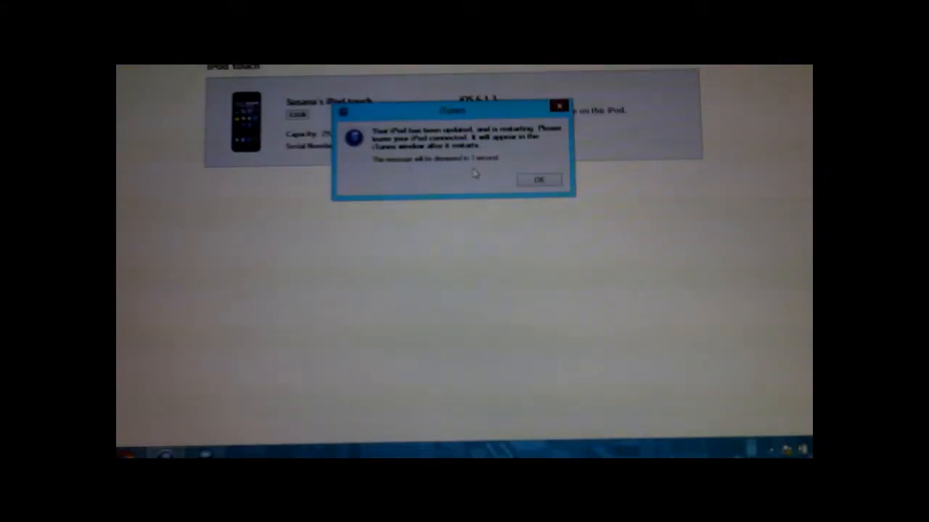
click(540, 179)
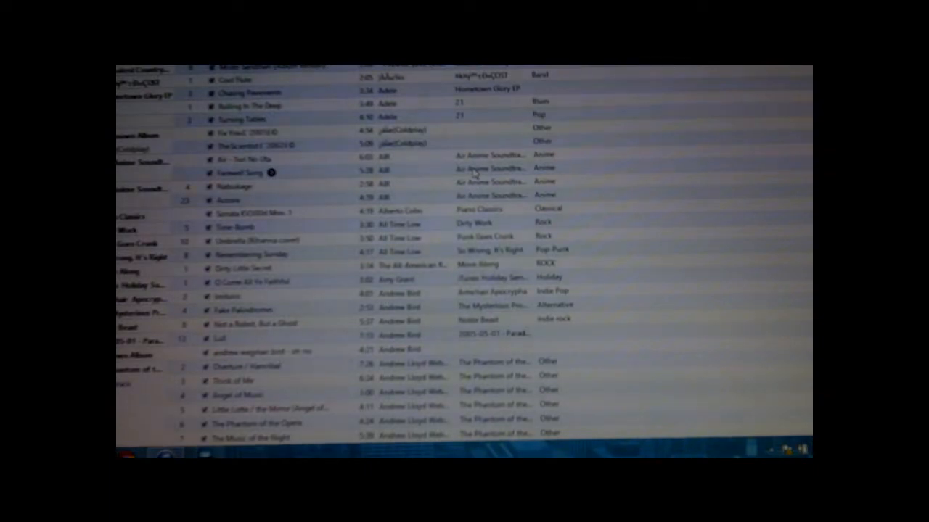